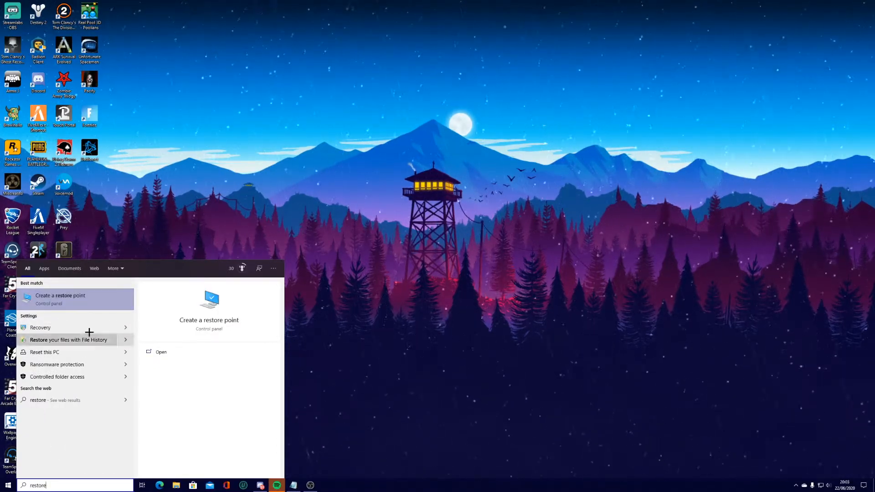
# - Make High performance the active power plan and close Power Options
pyautogui.click(60, 295)
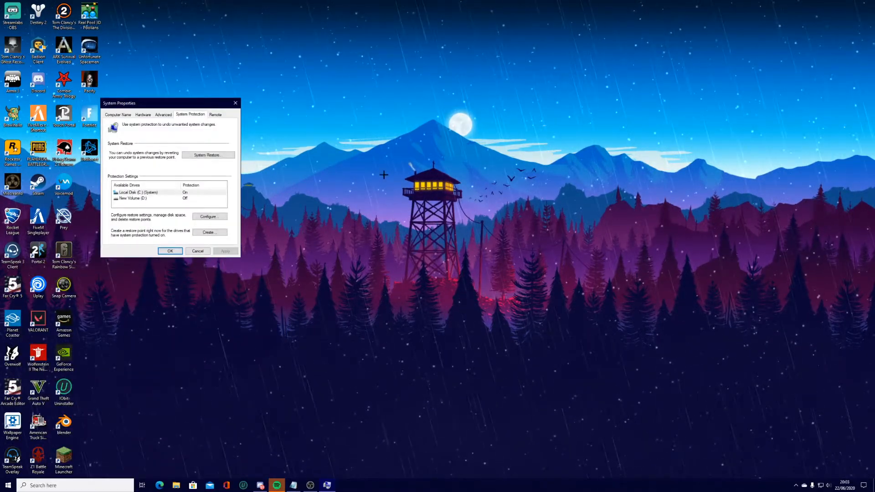
pyautogui.moveTo(289, 93)
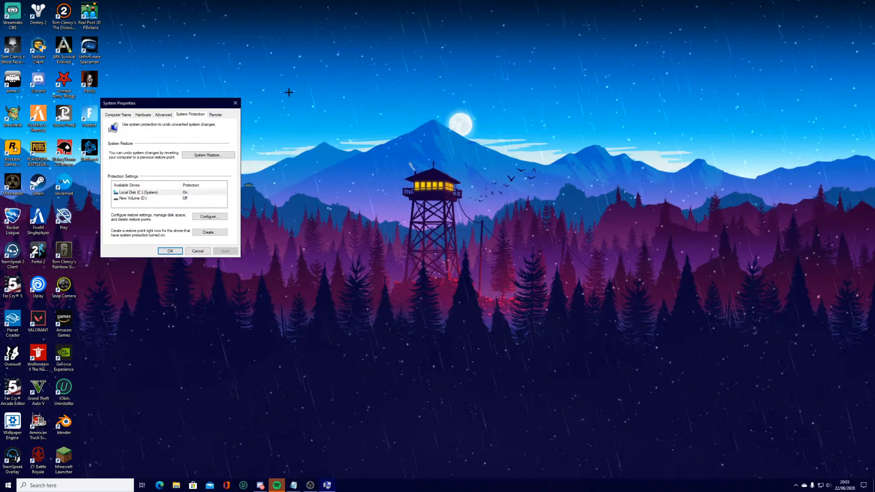
pyautogui.click(170, 251)
pyautogui.write('power pl')
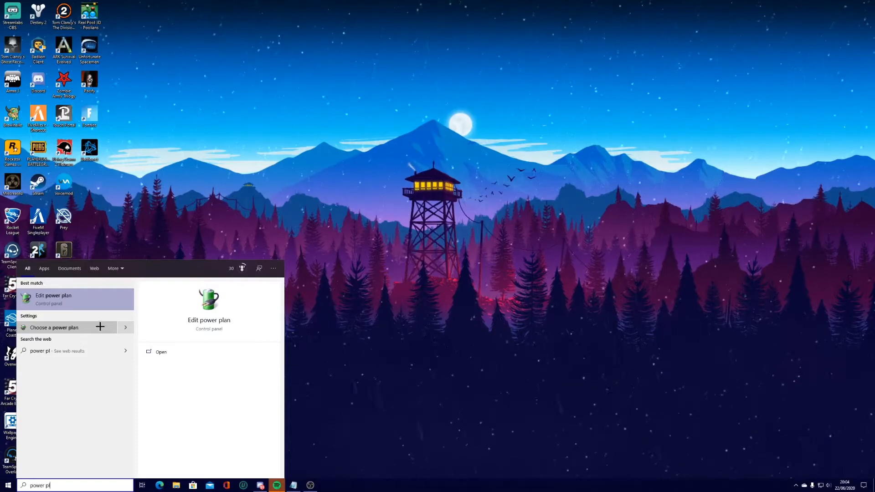
pyautogui.click(53, 299)
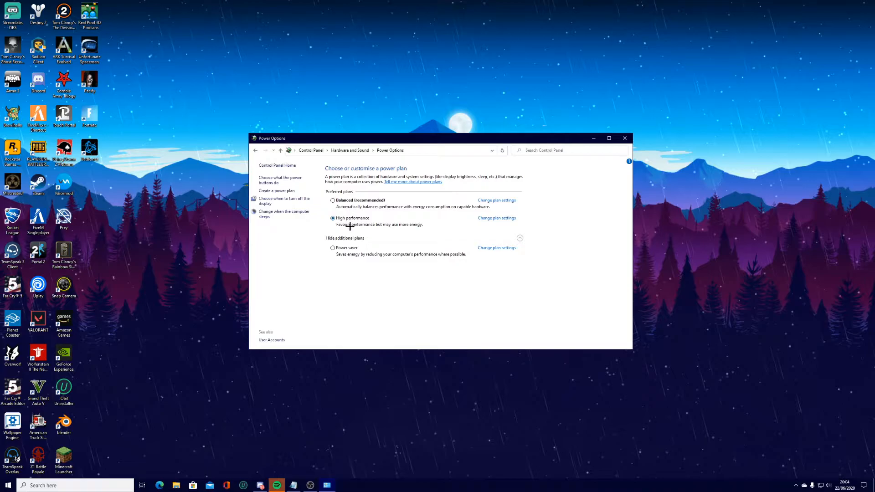
pyautogui.moveTo(349, 225)
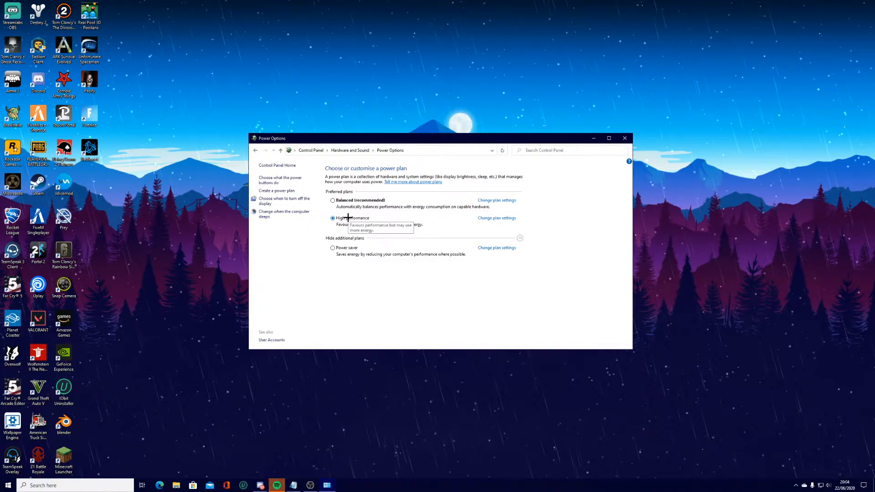
pyautogui.moveTo(384, 223)
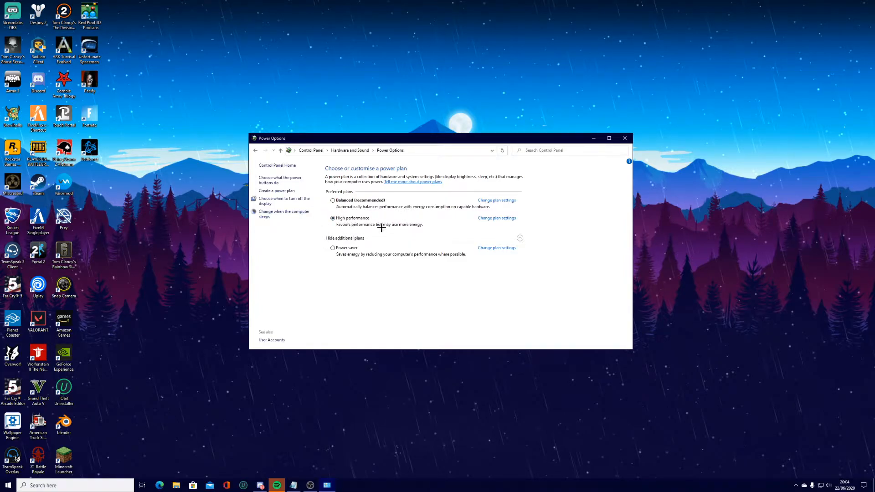
pyautogui.moveTo(391, 222)
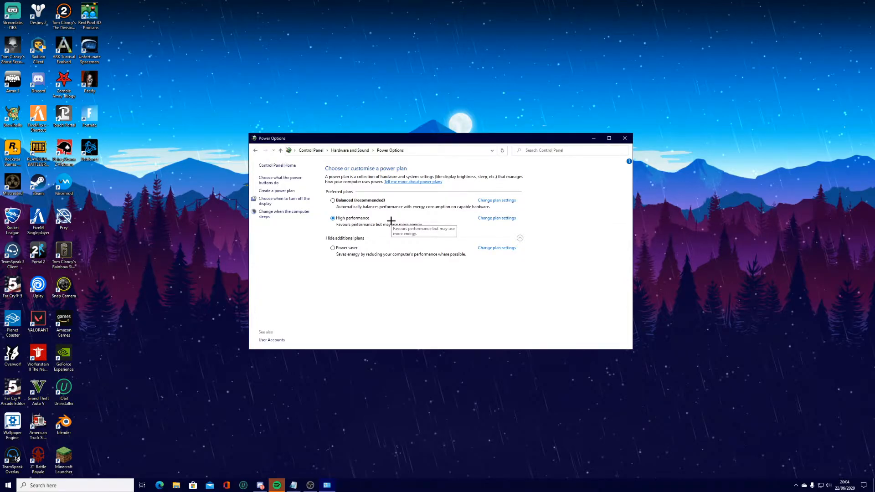
pyautogui.moveTo(466, 174)
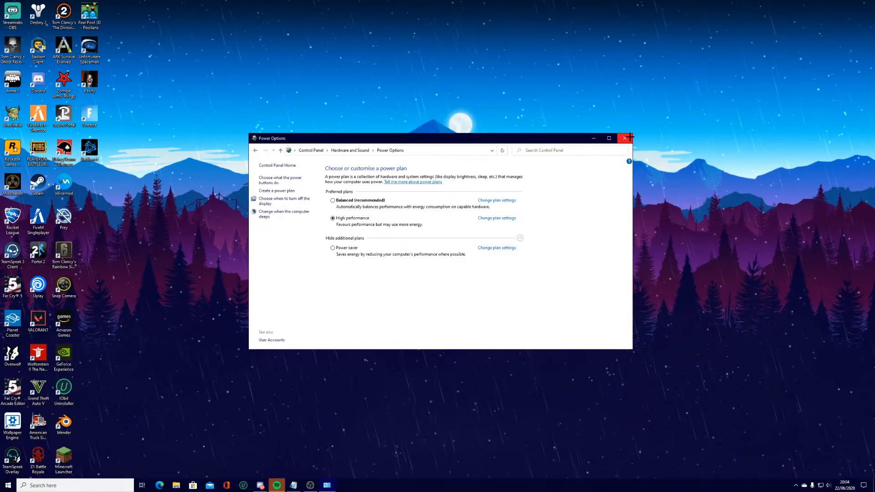
pyautogui.click(625, 138)
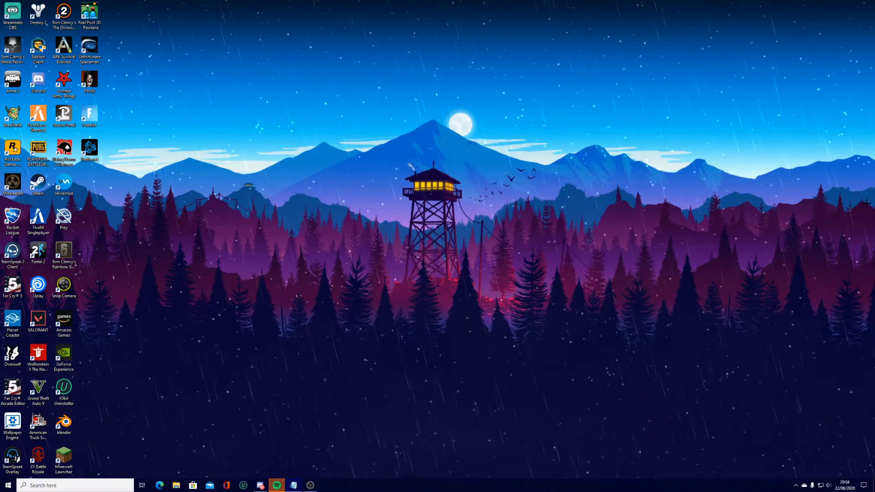
# - Launch Task Manager and select the Hamachi client among background processes
pyautogui.click(7, 485)
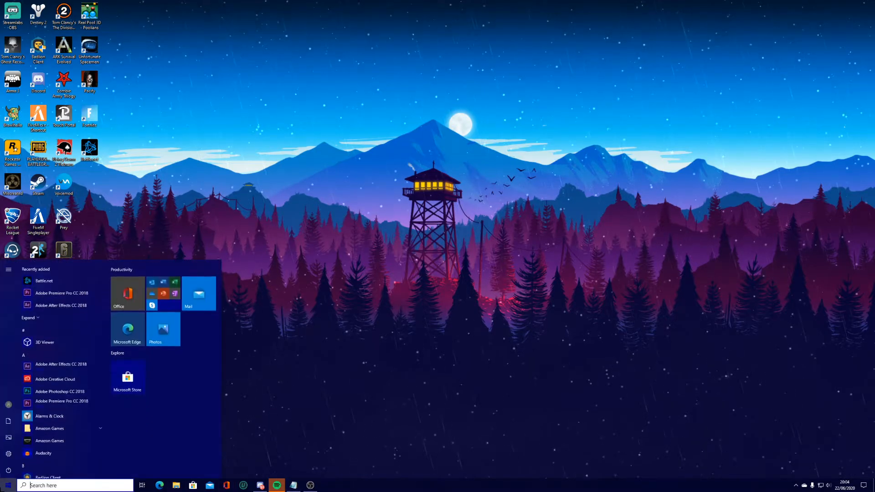
pyautogui.click(7, 485)
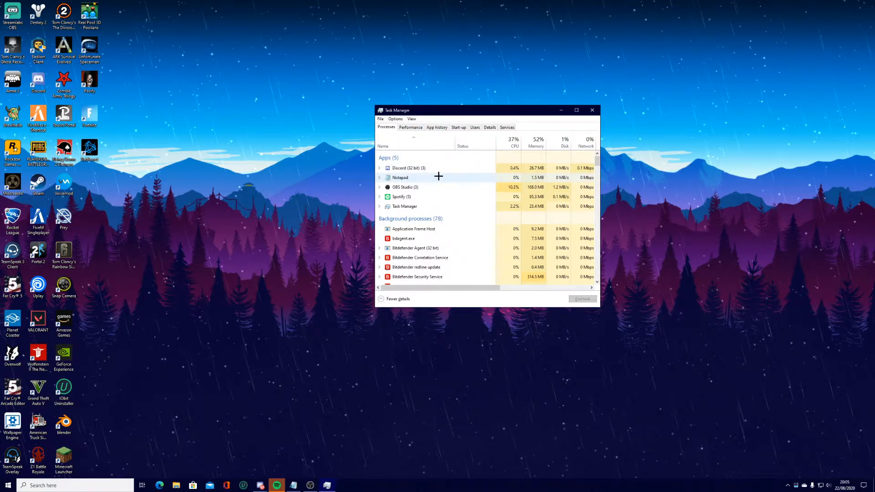
pyautogui.scroll(-3)
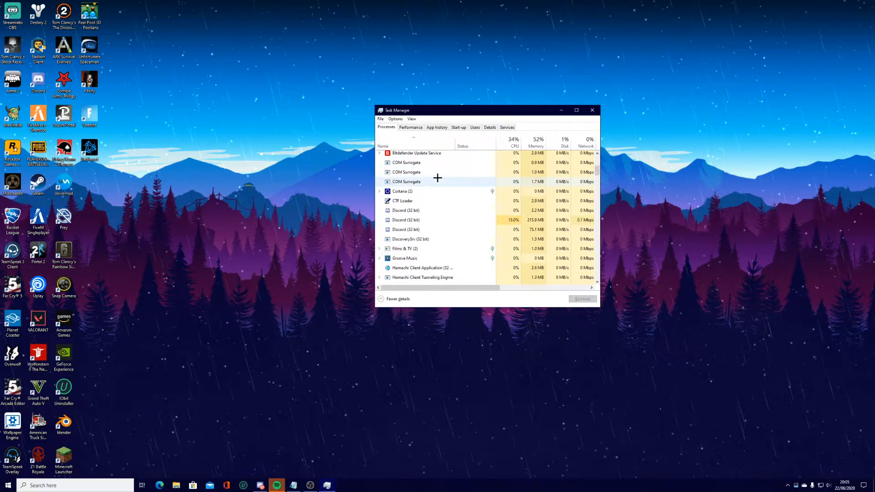
pyautogui.scroll(-3)
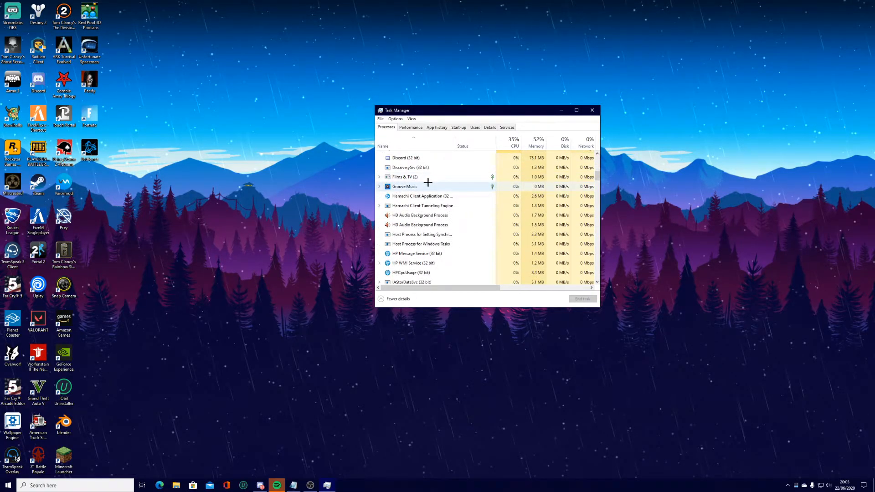
pyautogui.click(422, 196)
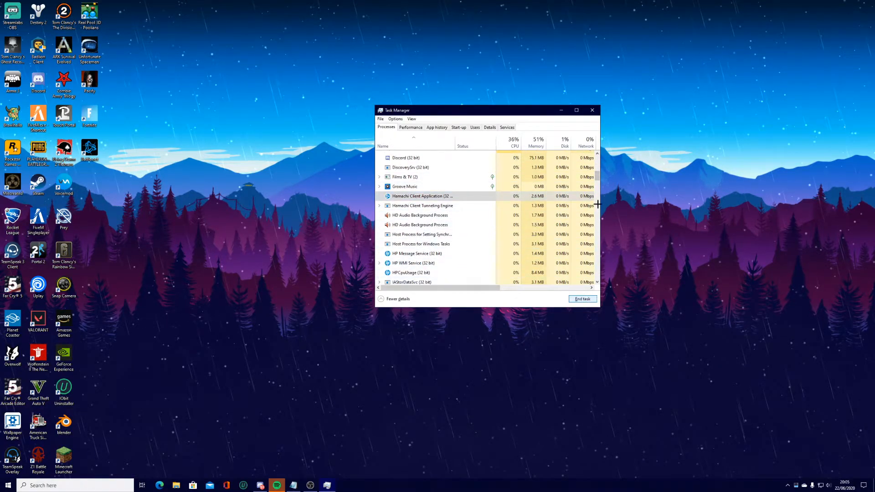
# - Scroll through the remaining background processes looking for unneeded ones to end
pyautogui.scroll(-3)
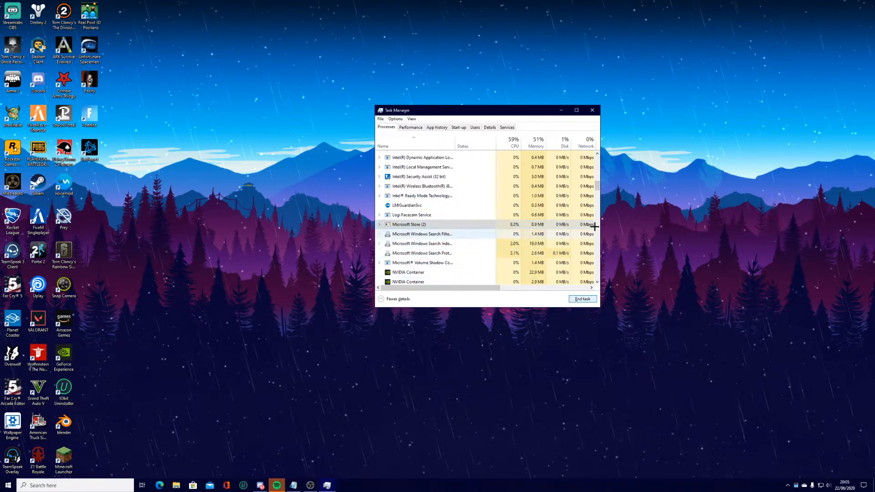
pyautogui.scroll(-3)
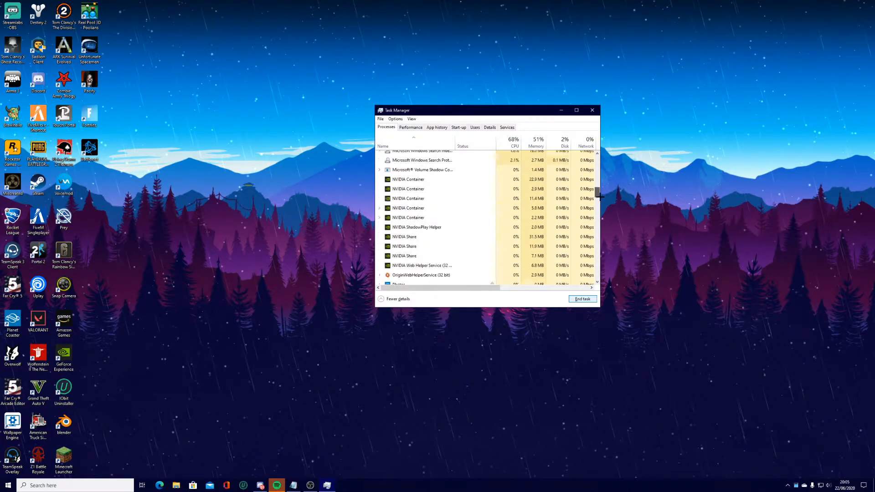
pyautogui.scroll(-3)
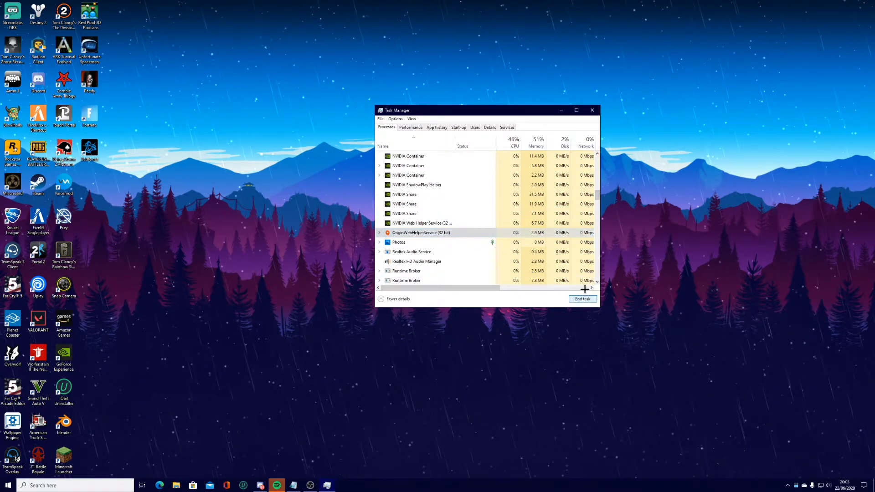
pyautogui.scroll(-3)
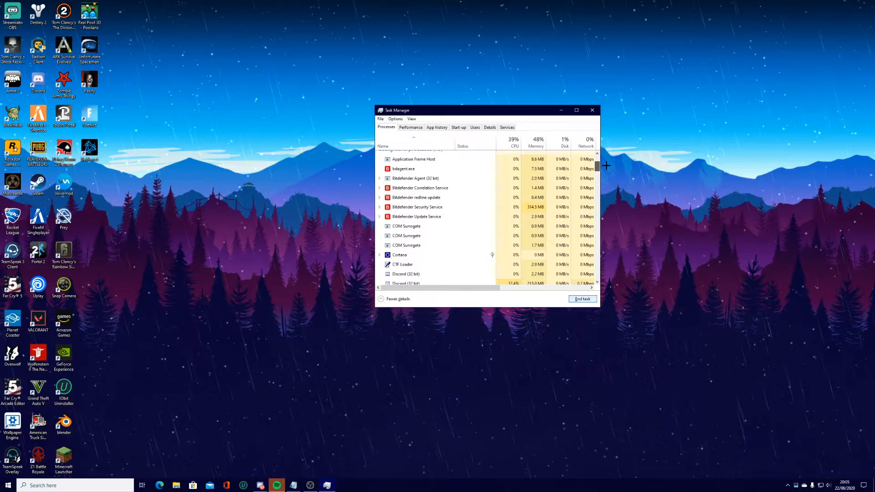
pyautogui.scroll(-3)
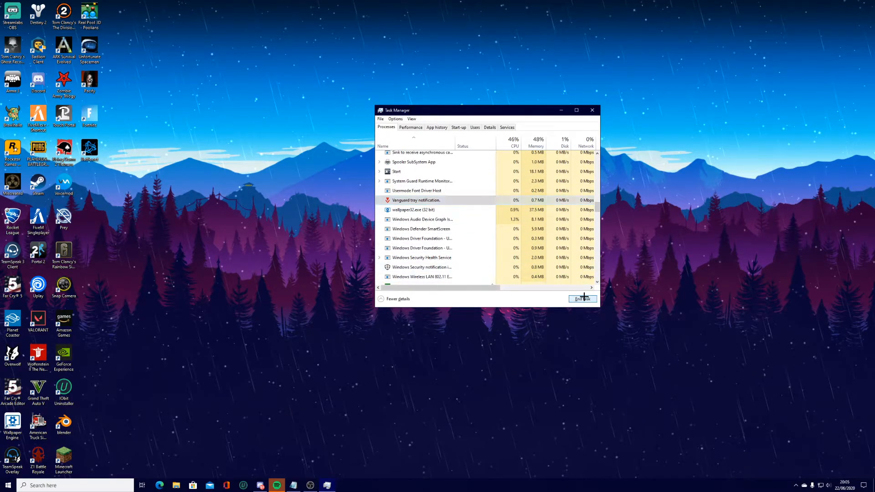
pyautogui.scroll(-3)
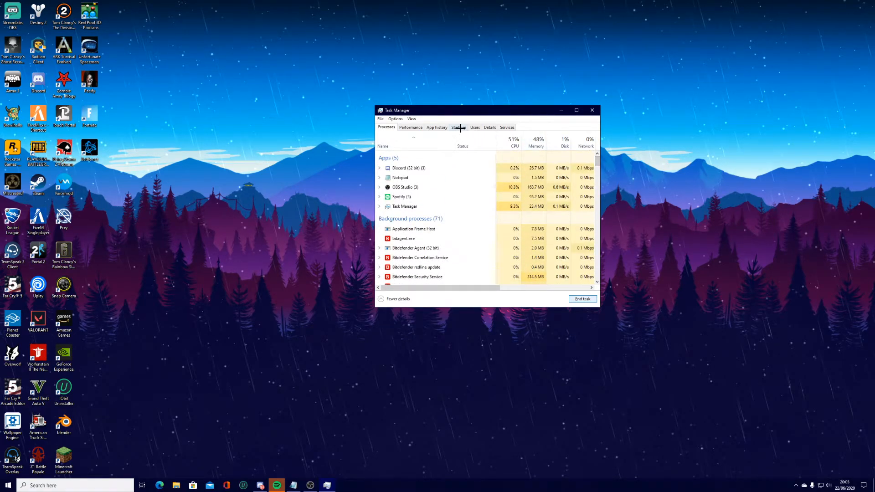
# - Disable Hamachi from launching at start-up in the Start-up list
pyautogui.click(459, 128)
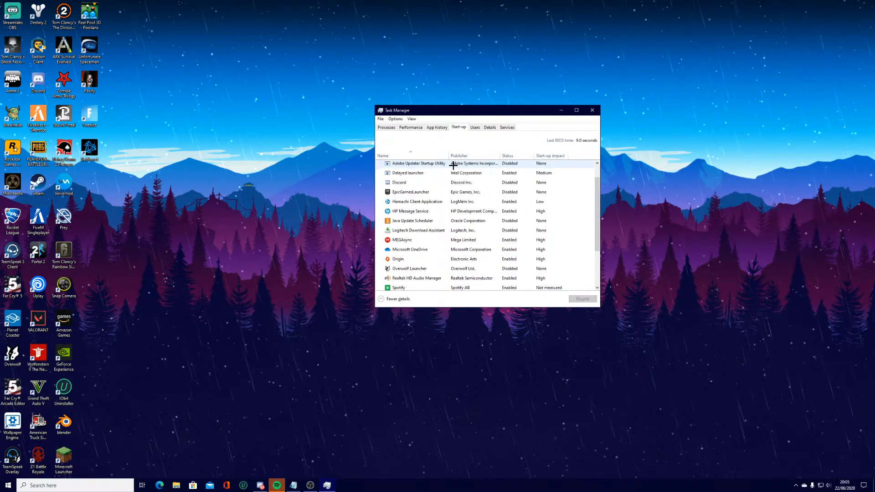
pyautogui.scroll(-3)
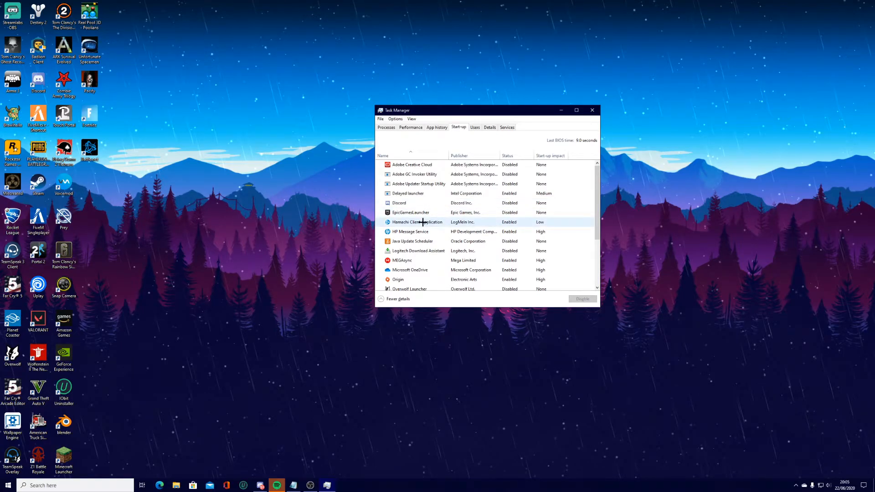
pyautogui.rightClick(416, 223)
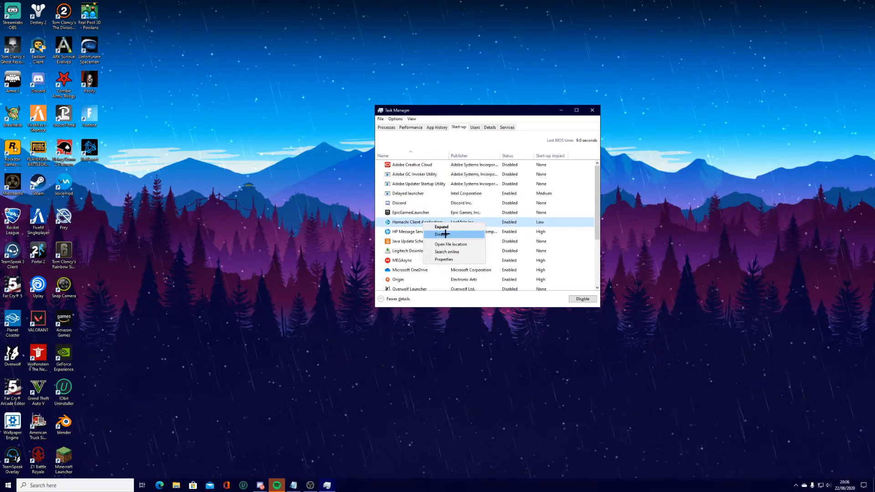
pyautogui.click(444, 234)
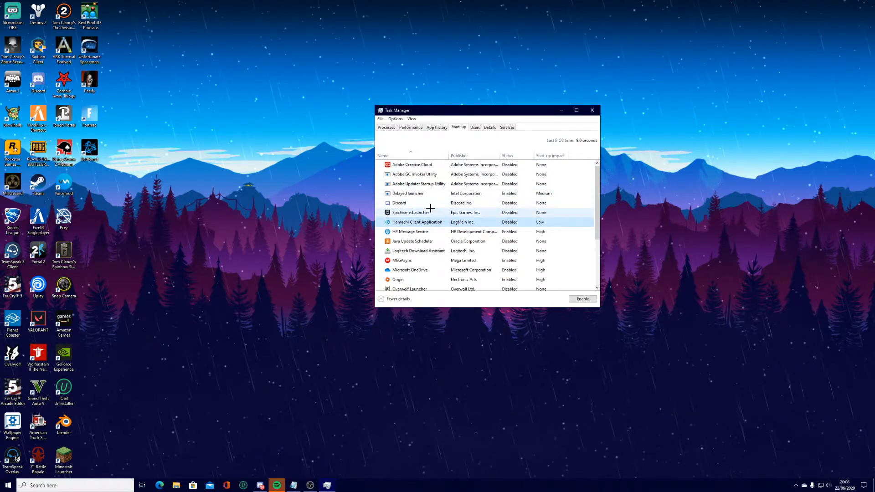
# - Review the remaining start-up entries and return to the Processes list
pyautogui.scroll(-3)
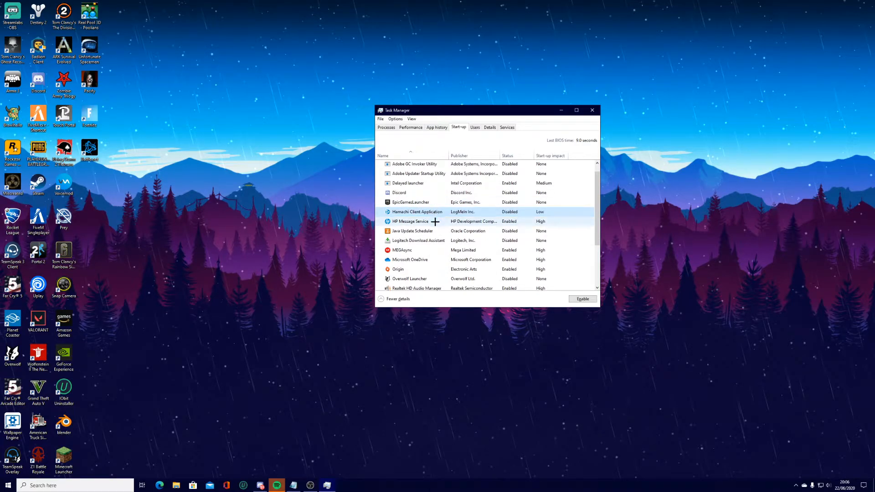
pyautogui.scroll(-3)
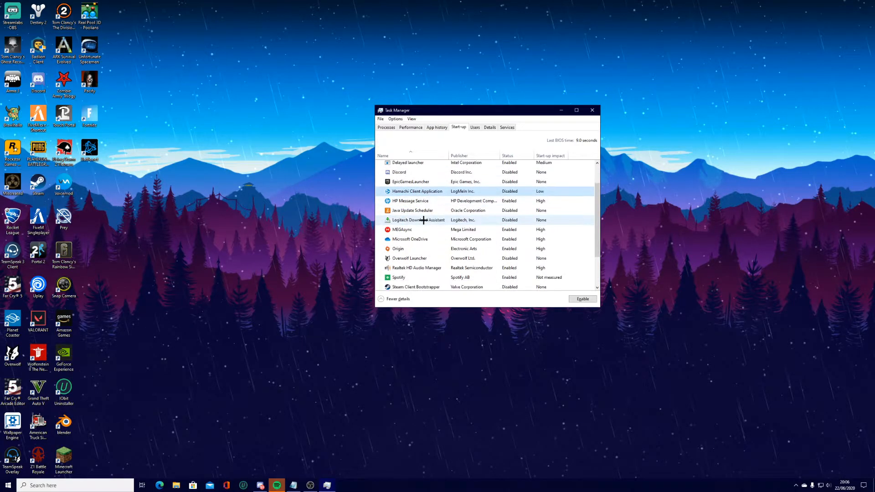
pyautogui.scroll(-3)
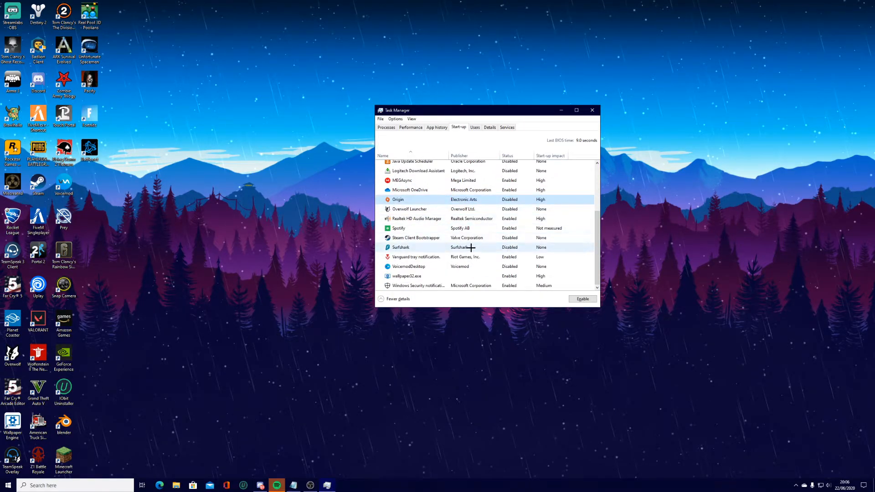
pyautogui.click(385, 127)
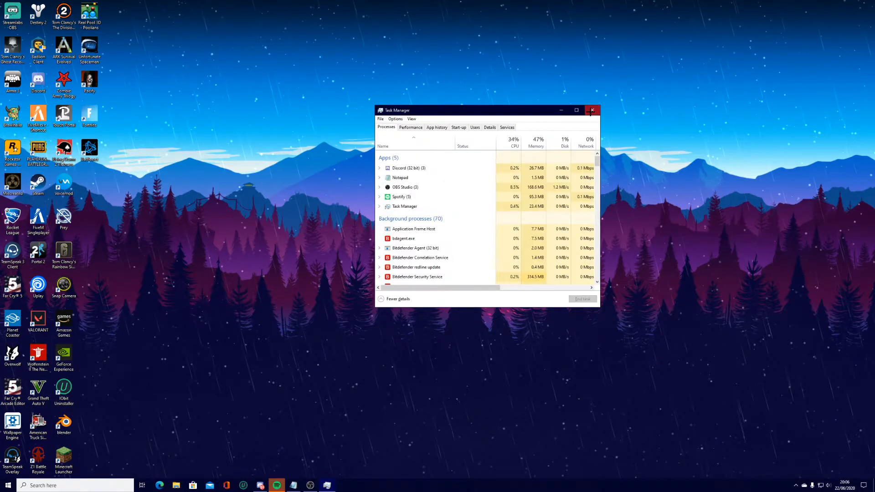
# - Reopen Task Manager to confirm Discord is gone from the Apps list, then close it
pyautogui.click(592, 111)
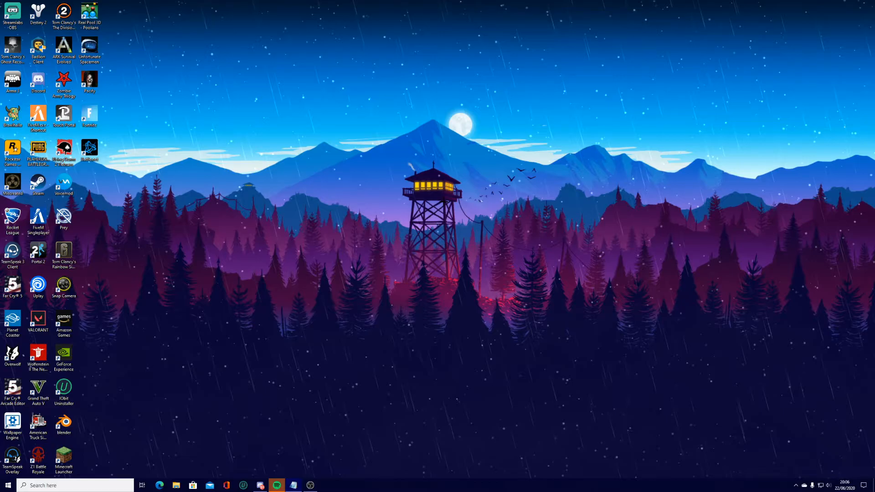
pyautogui.click(326, 484)
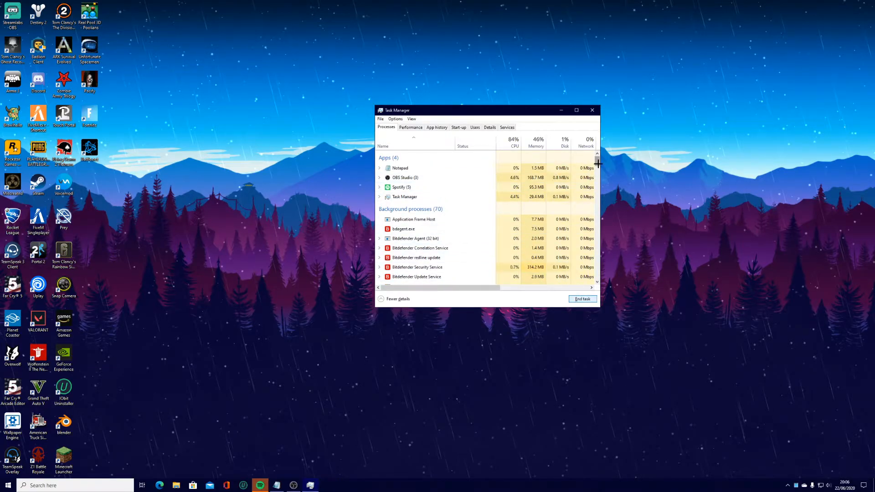
pyautogui.scroll(-3)
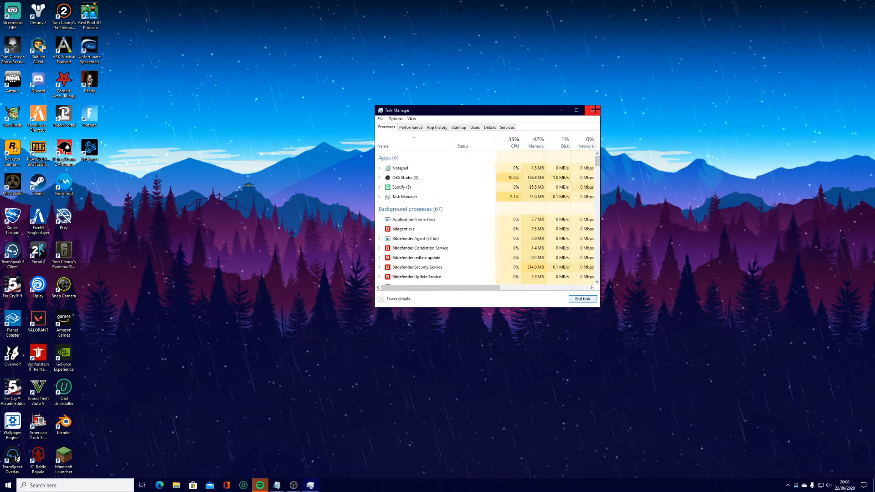
pyautogui.click(593, 111)
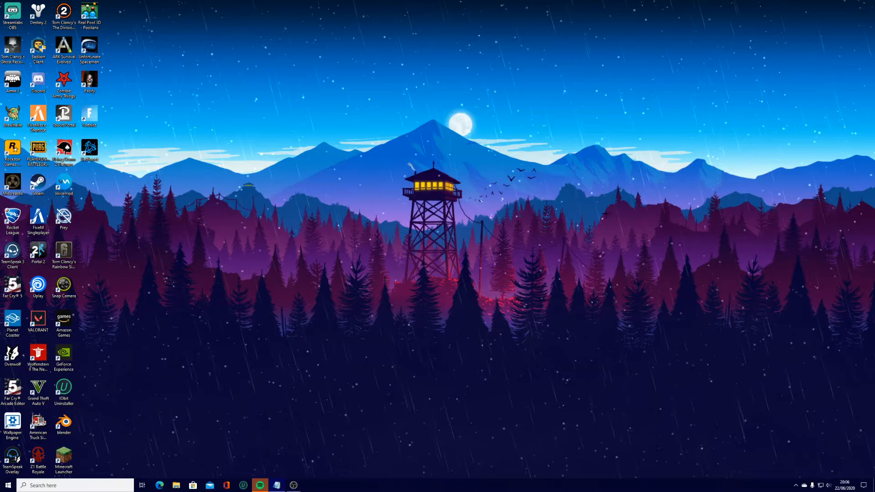
pyautogui.moveTo(614, 217)
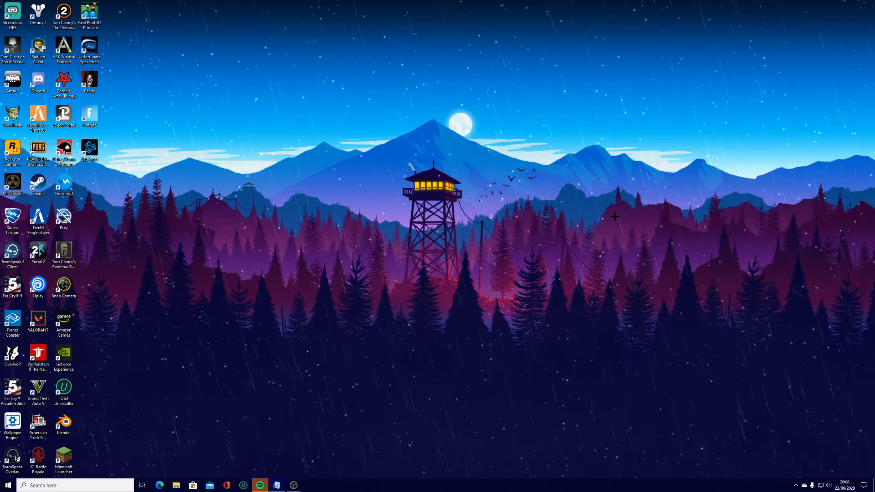
pyautogui.moveTo(598, 214)
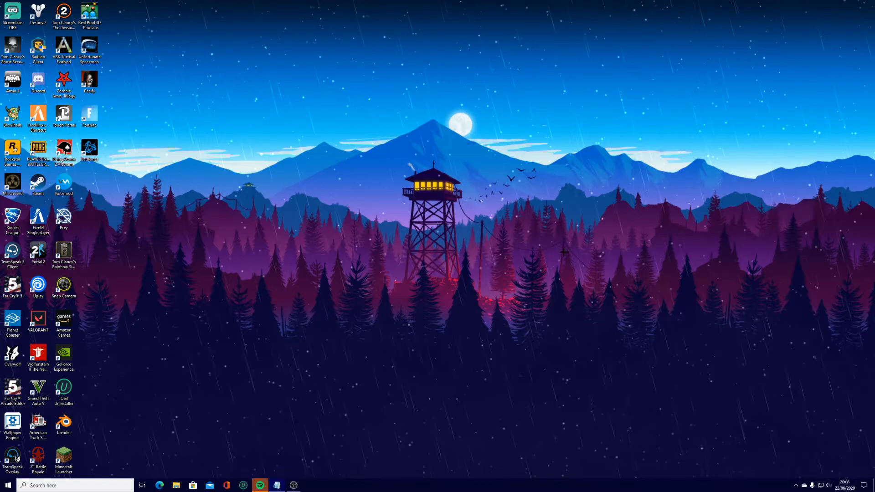
pyautogui.moveTo(544, 258)
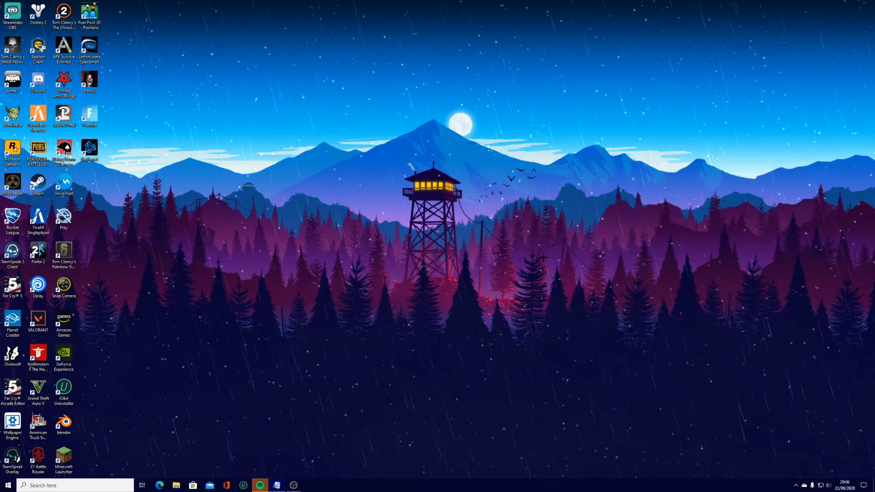
pyautogui.moveTo(547, 259)
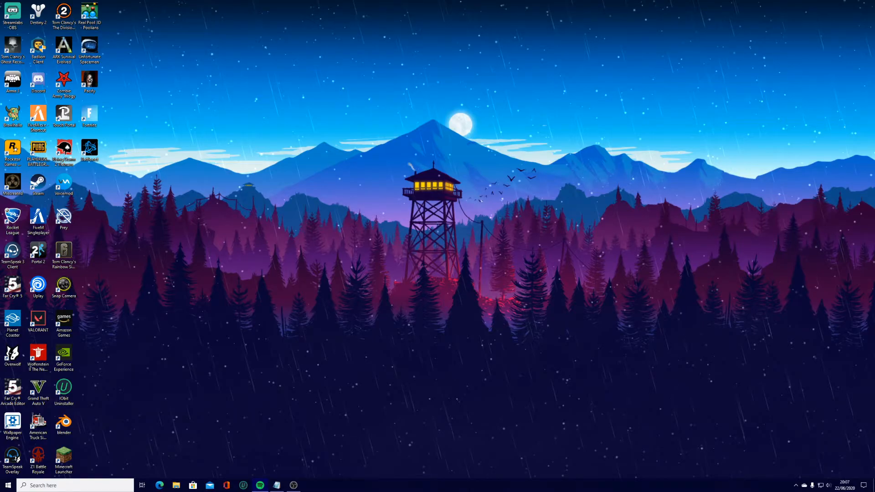
# - Turn off Hardware Acceleration under Spotify's View menu
pyautogui.click(260, 484)
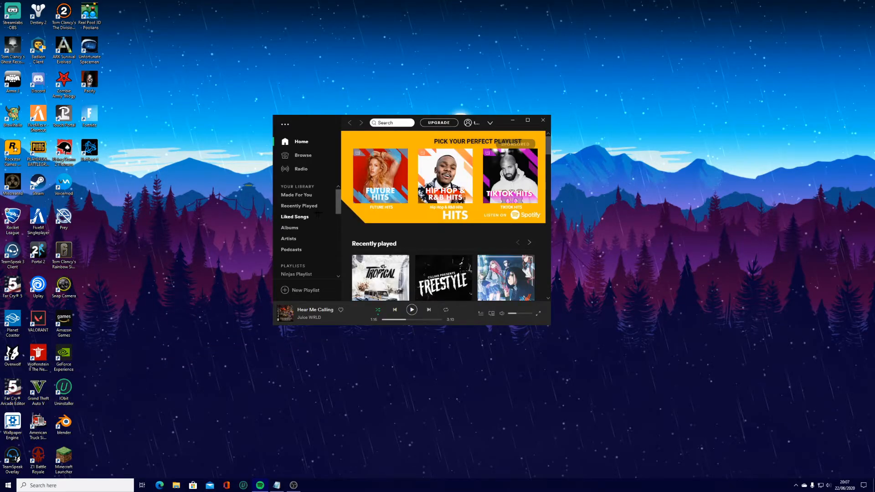
pyautogui.scroll(-3)
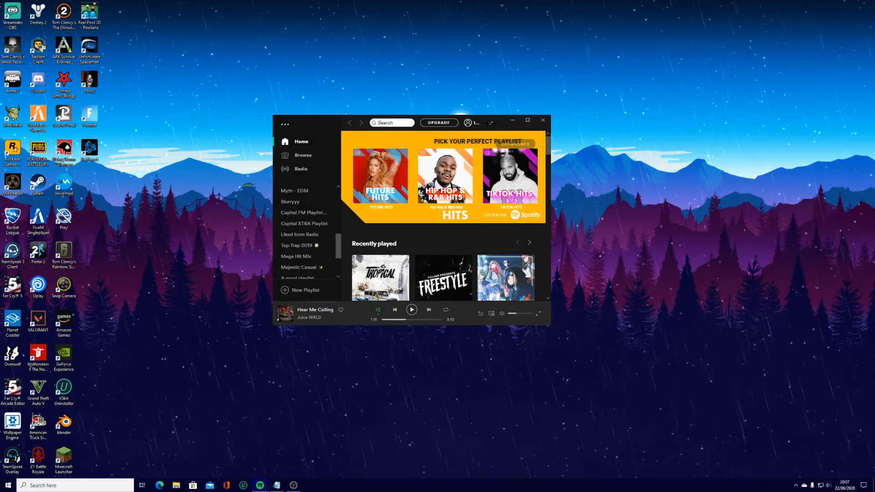
pyautogui.click(285, 125)
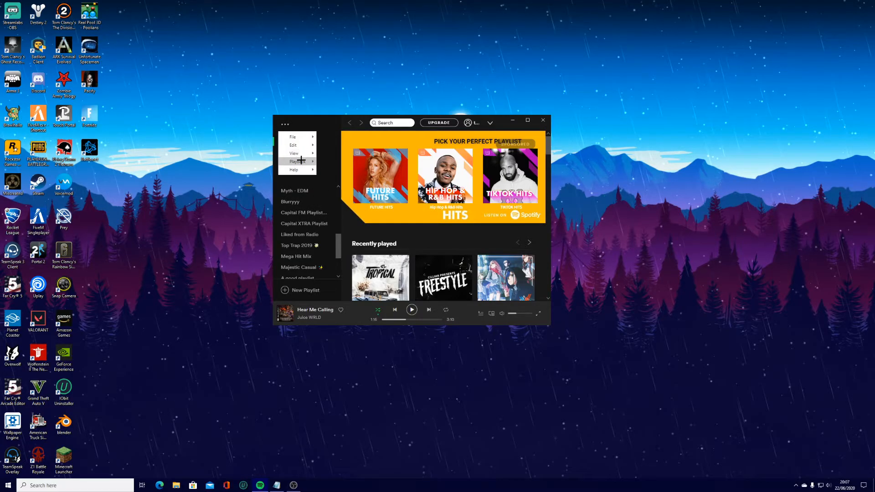
pyautogui.click(293, 170)
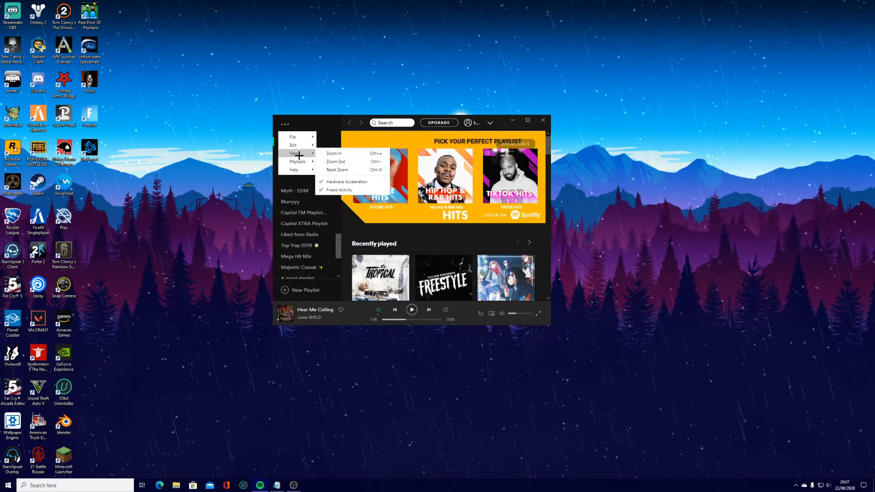
pyautogui.click(347, 181)
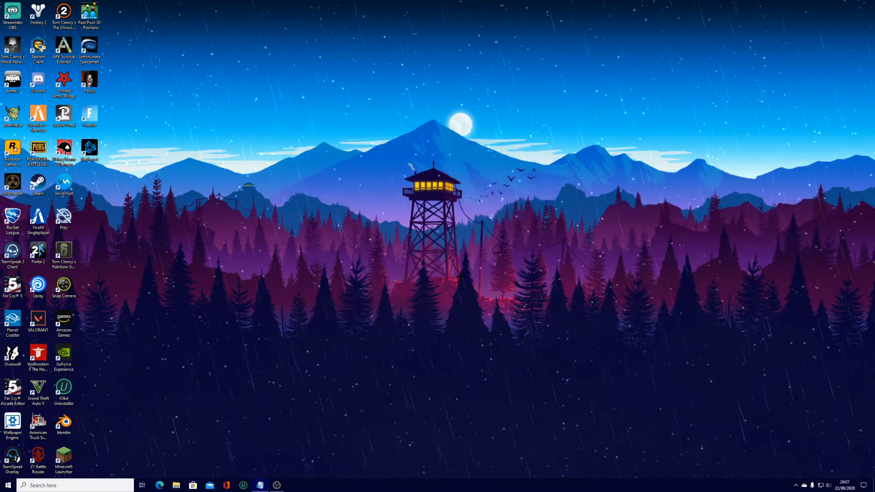
pyautogui.click(293, 485)
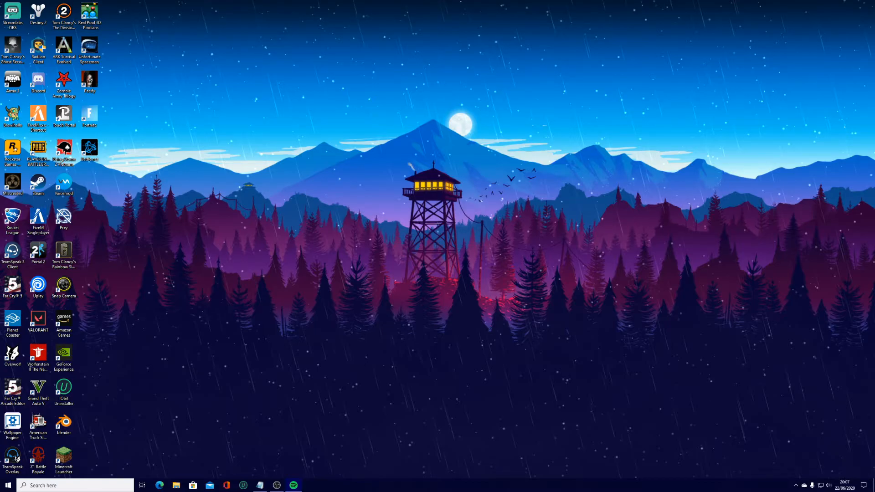
pyautogui.moveTo(549, 159)
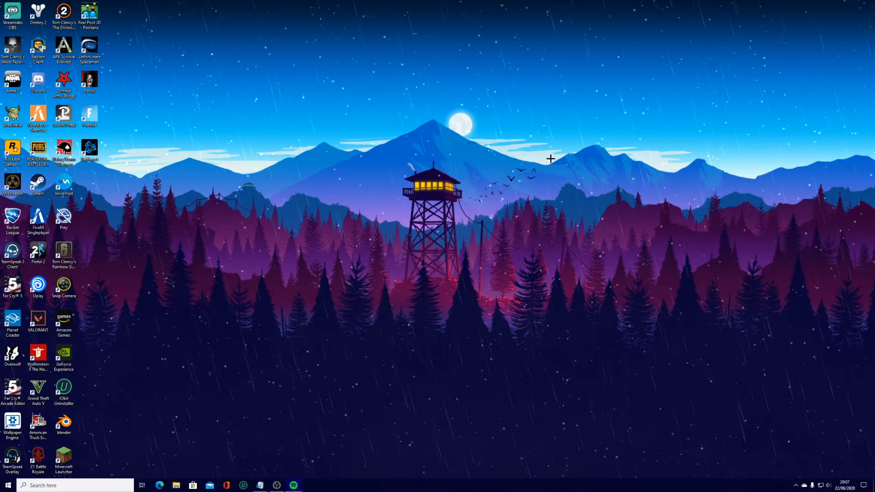
pyautogui.moveTo(493, 247)
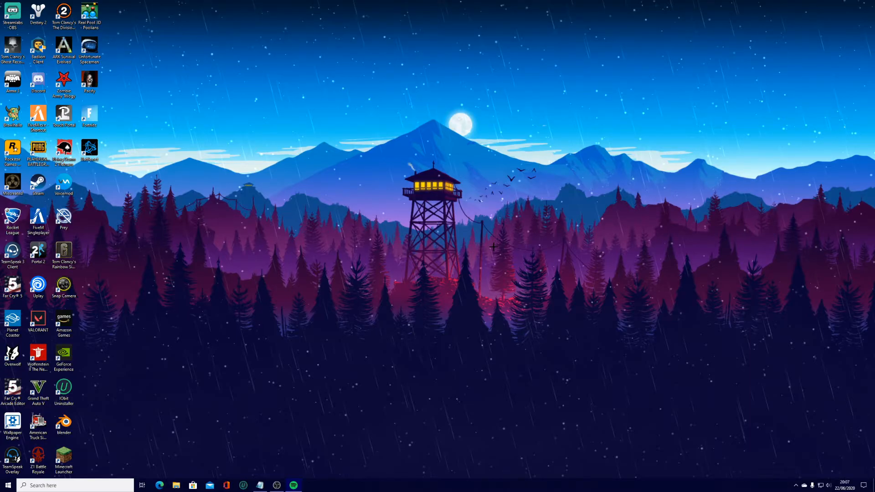
pyautogui.moveTo(493, 247)
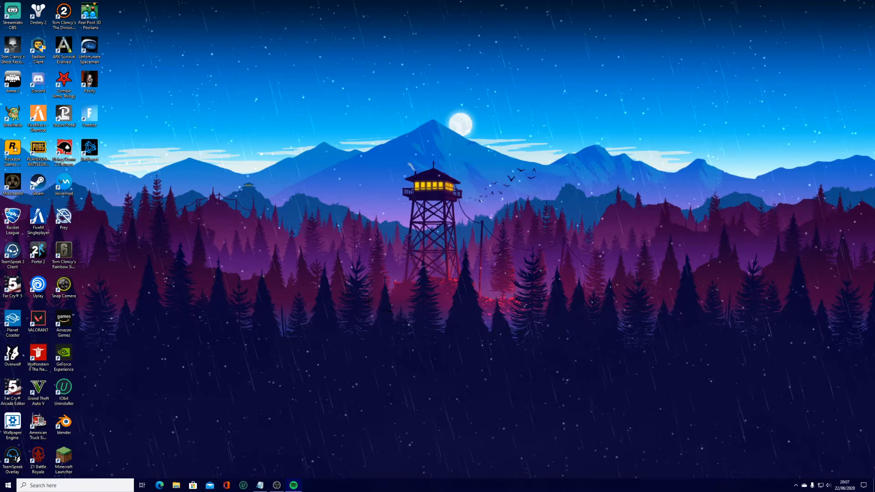
pyautogui.moveTo(340, 348)
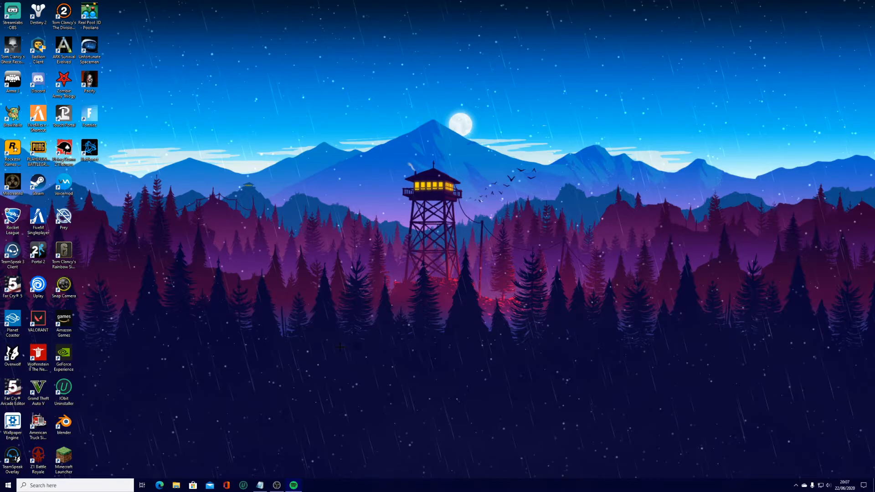
pyautogui.moveTo(328, 366)
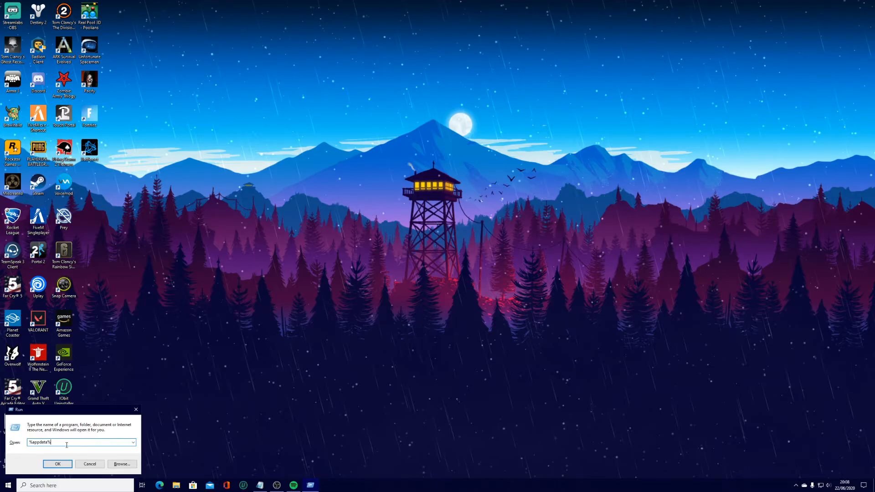
# - Navigate from AppData into FortniteGame\Saved\Config\WindowsClient
pyautogui.click(57, 464)
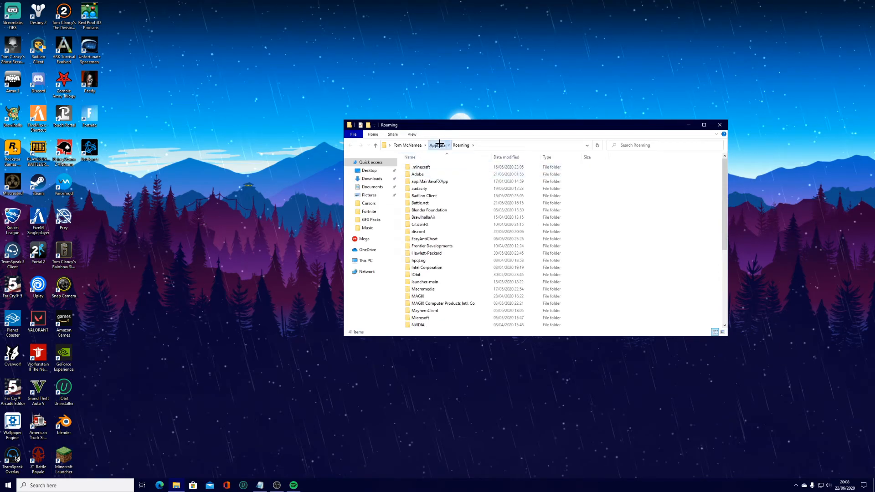
pyautogui.click(439, 145)
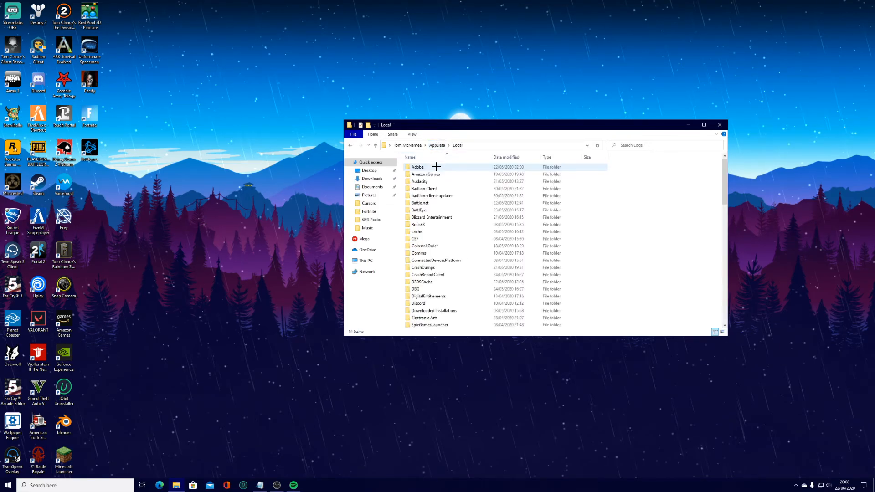
pyautogui.scroll(-3)
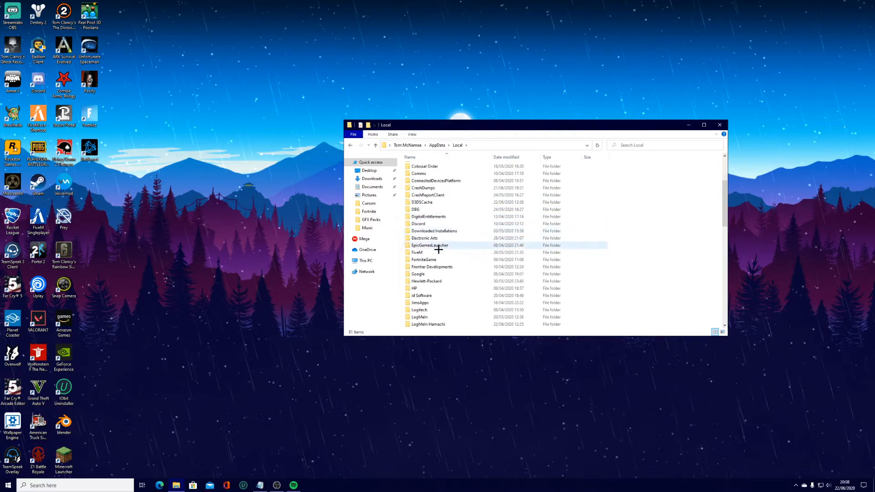
pyautogui.doubleClick(424, 259)
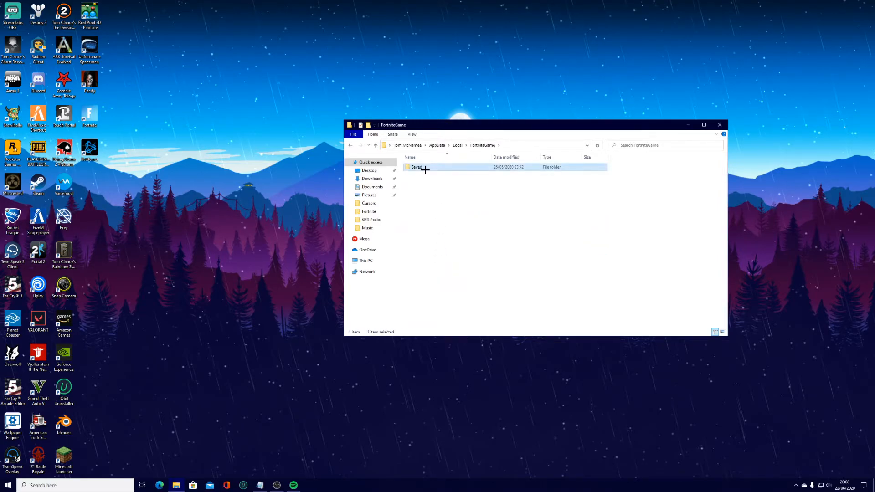
pyautogui.doubleClick(417, 167)
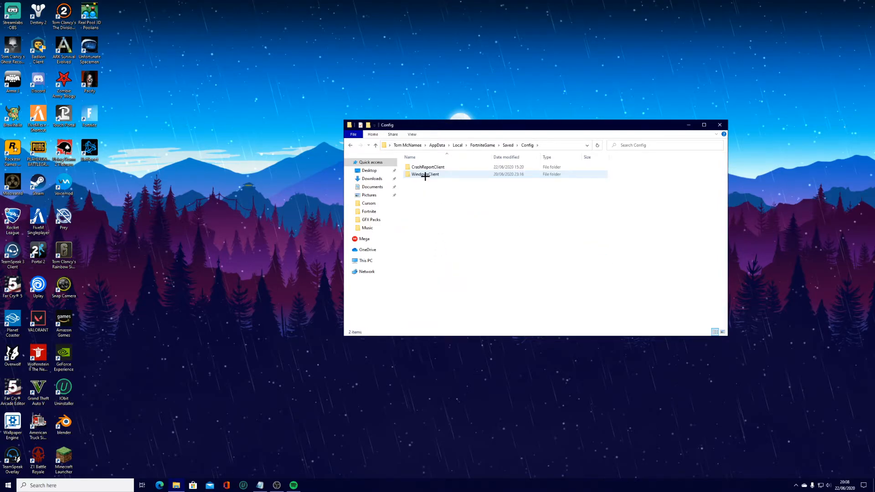
pyautogui.doubleClick(425, 174)
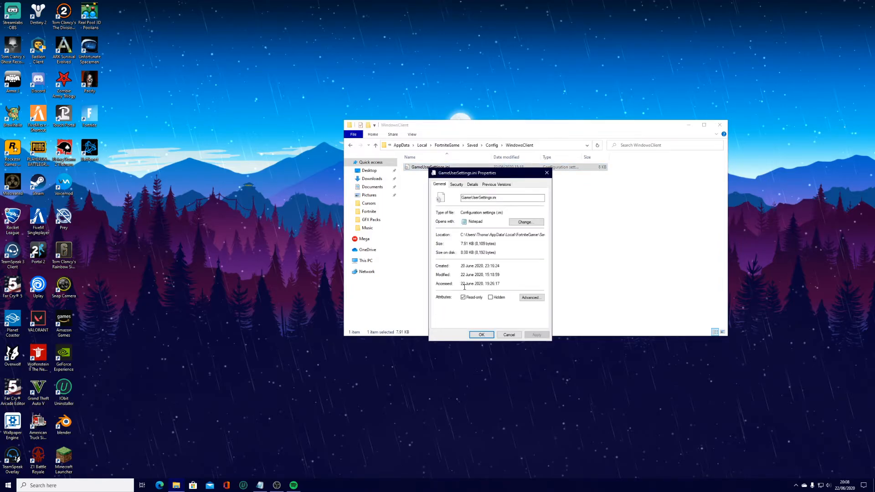
# - Clear GameUserSettings.ini's Read-only attribute and open it in Notepad
pyautogui.click(464, 297)
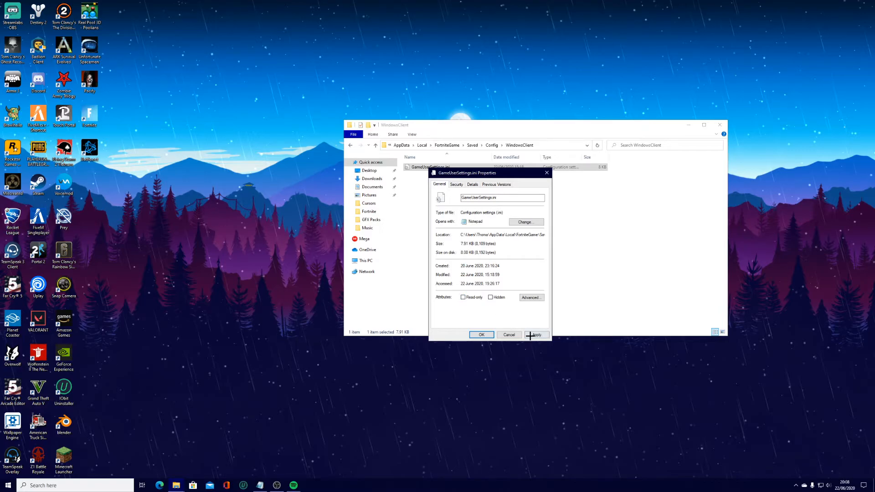
pyautogui.click(482, 334)
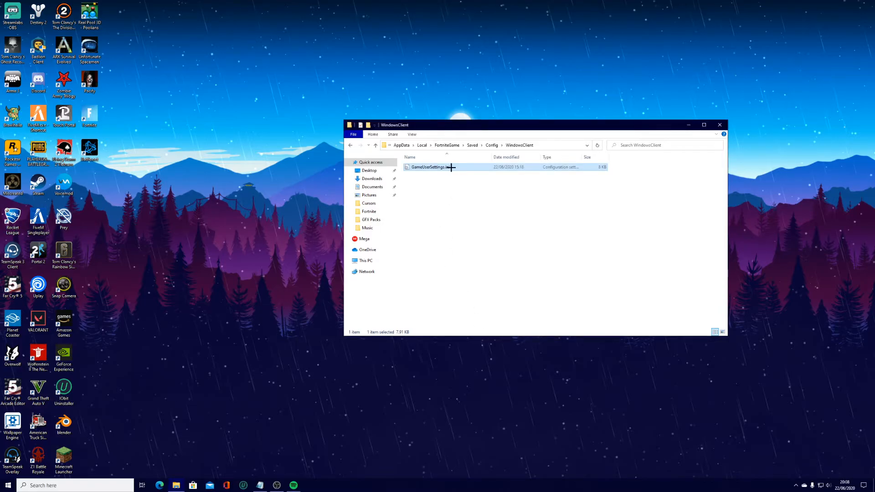
pyautogui.doubleClick(429, 167)
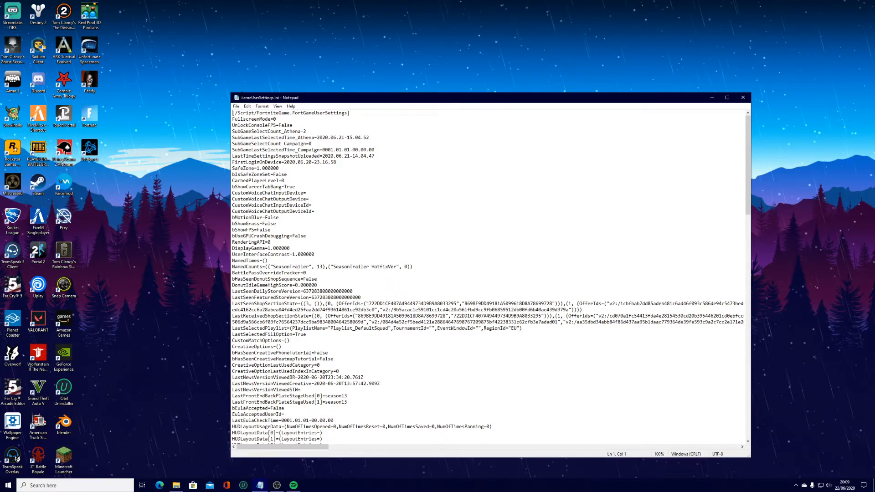
# - Search the file for 'grass' using Edit > Find
pyautogui.click(247, 106)
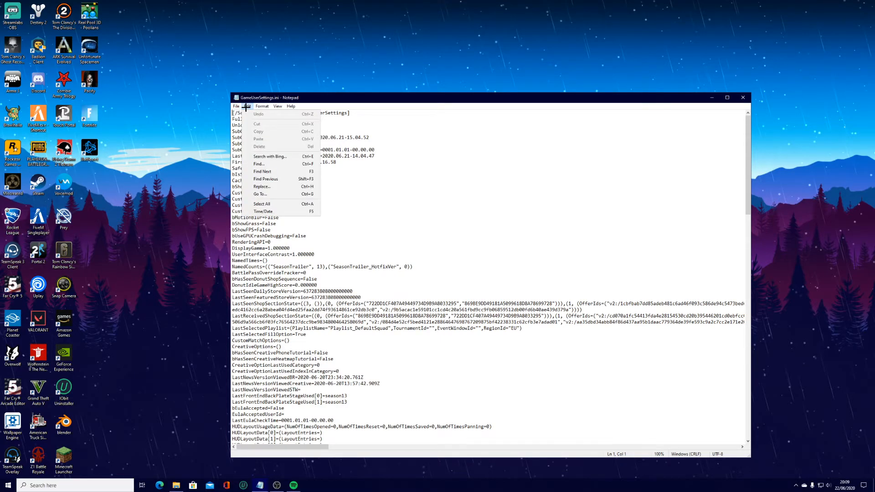
pyautogui.click(258, 163)
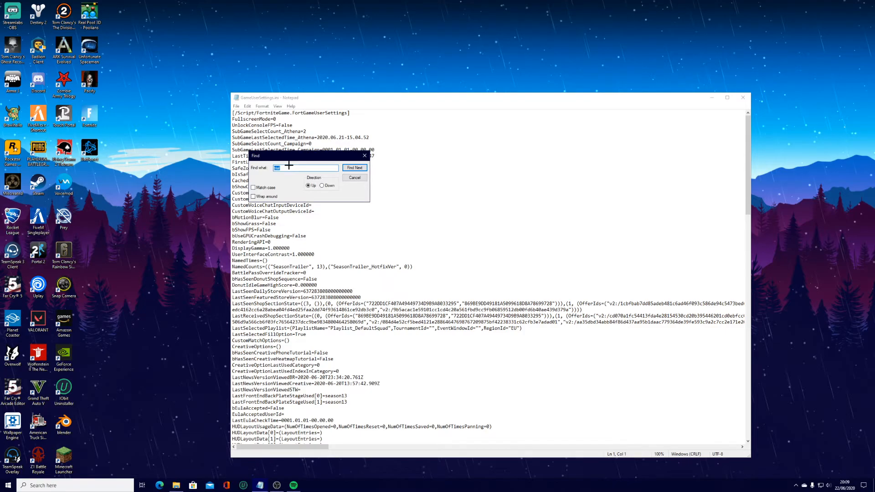
pyautogui.write('grass')
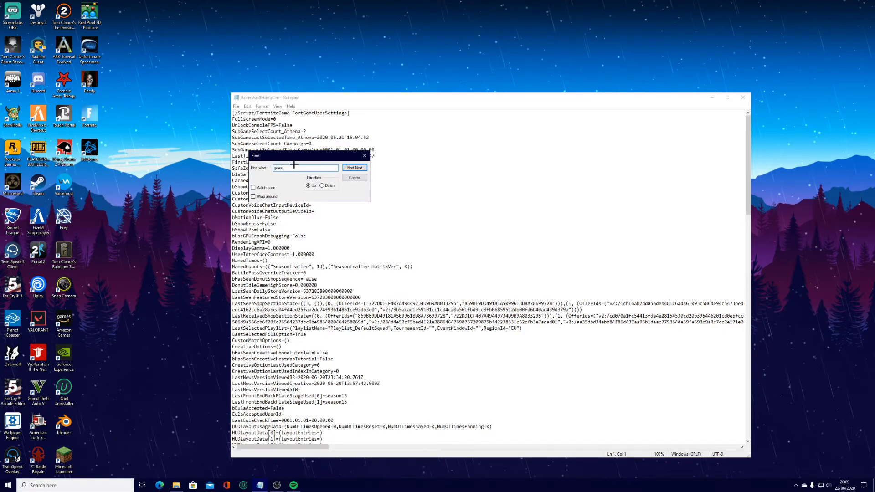
pyautogui.click(354, 167)
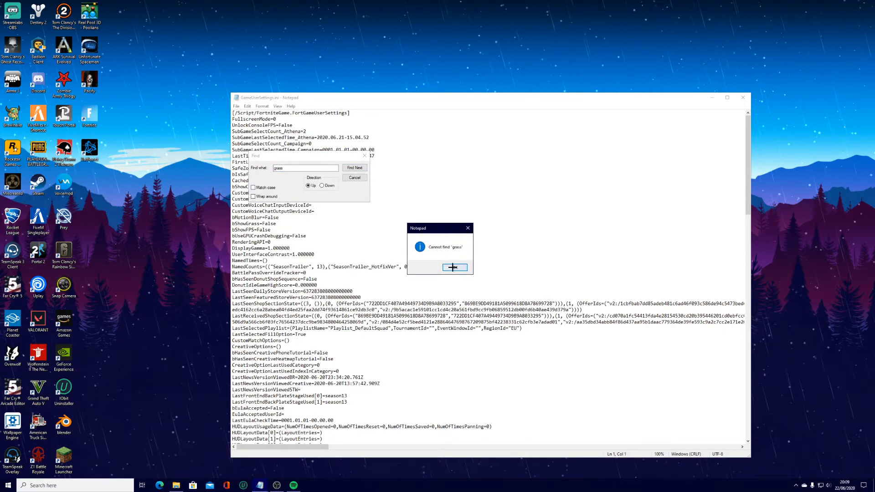
# - Rerun the search downward to reach the bShowGrass line, then close Find
pyautogui.click(454, 267)
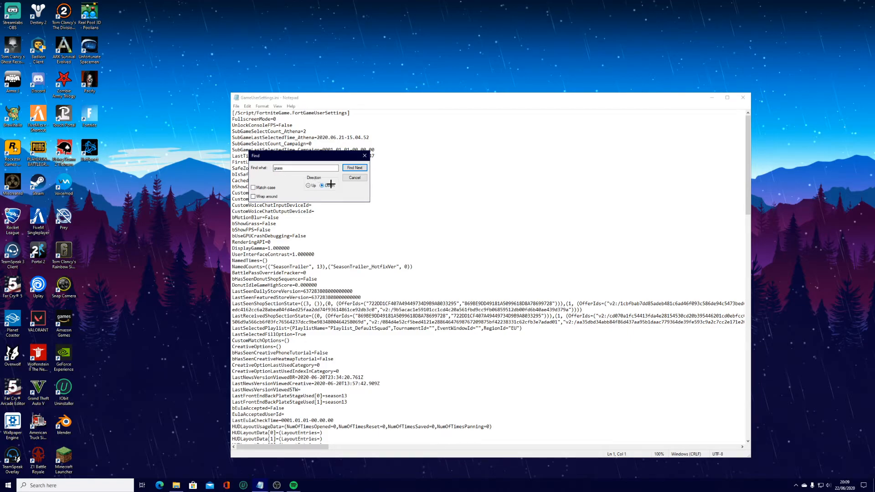
pyautogui.click(354, 168)
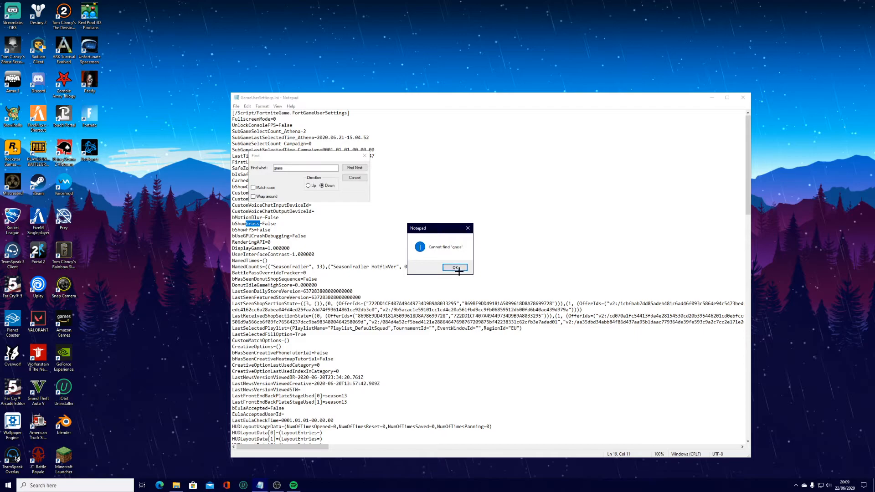
pyautogui.click(454, 267)
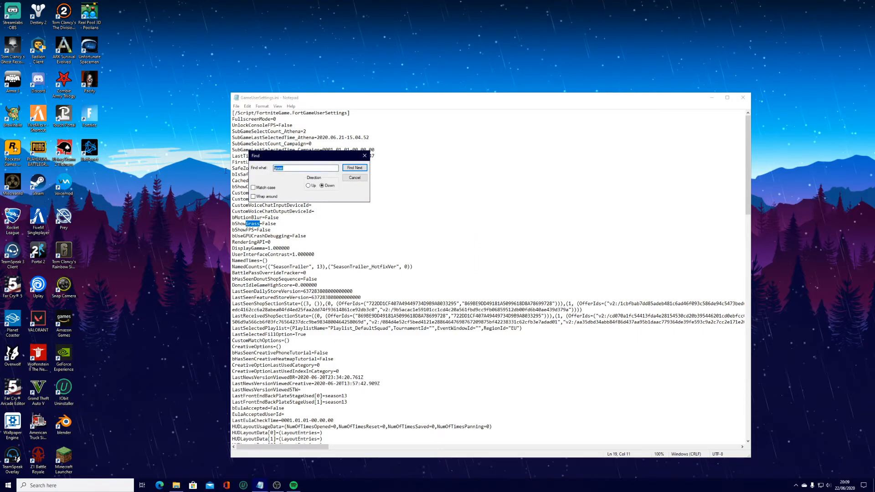
pyautogui.click(355, 178)
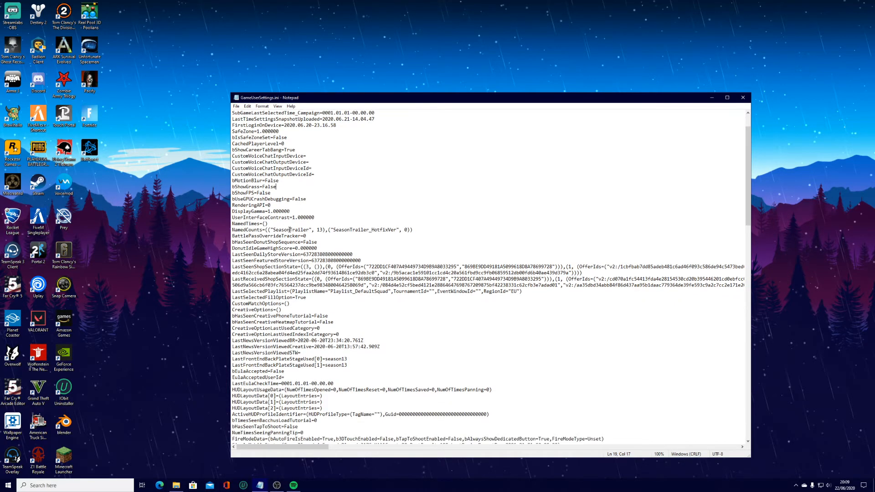
pyautogui.scroll(-3)
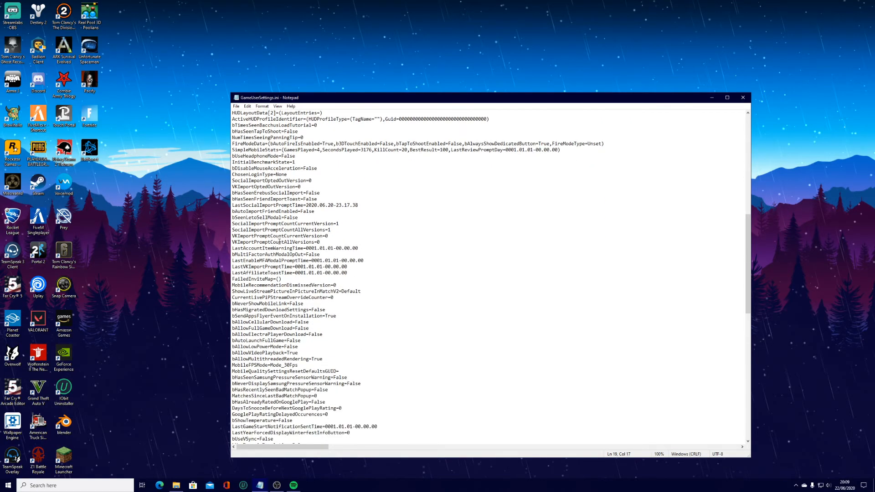
pyautogui.scroll(-3)
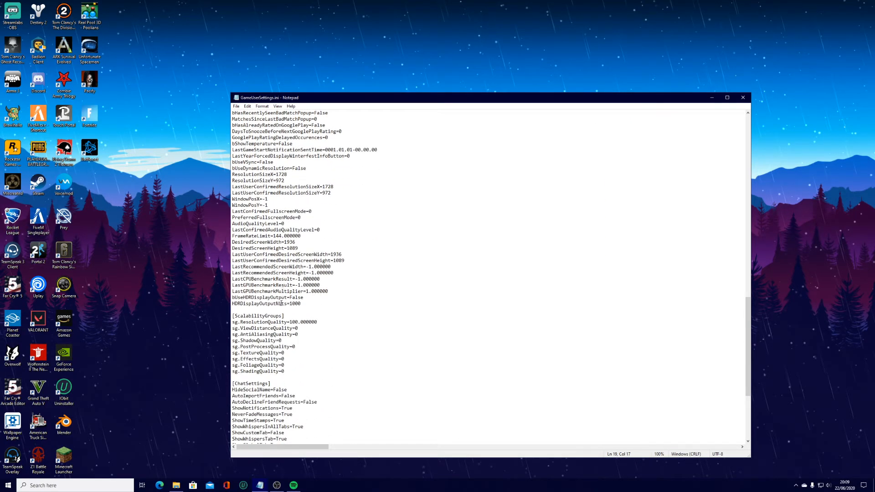
pyautogui.scroll(-3)
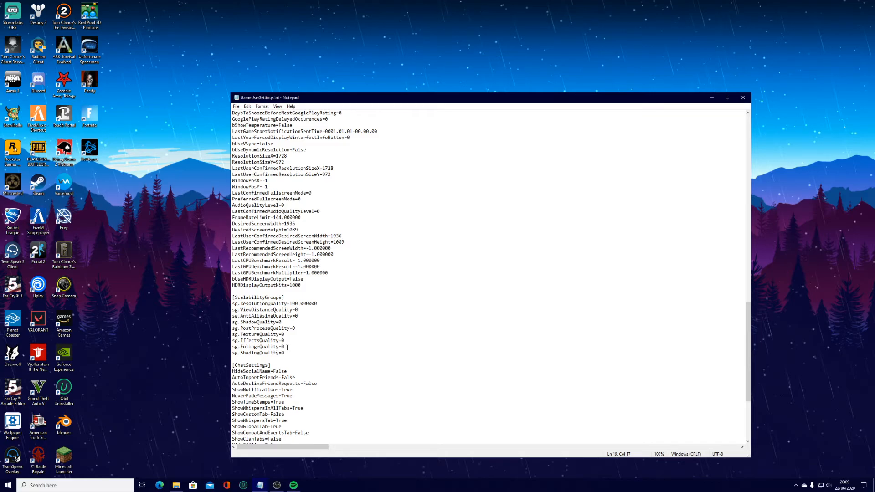
pyautogui.scroll(-3)
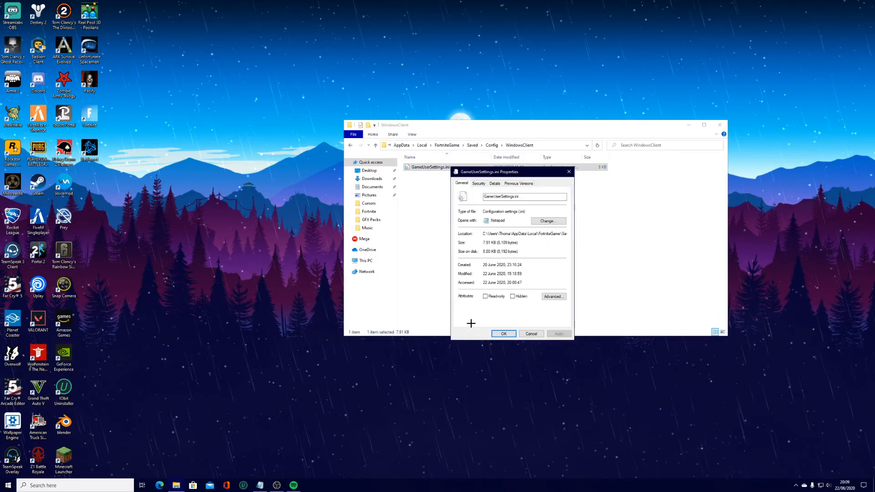
# - Tick Read-only for GameUserSettings.ini and confirm with OK
pyautogui.click(485, 296)
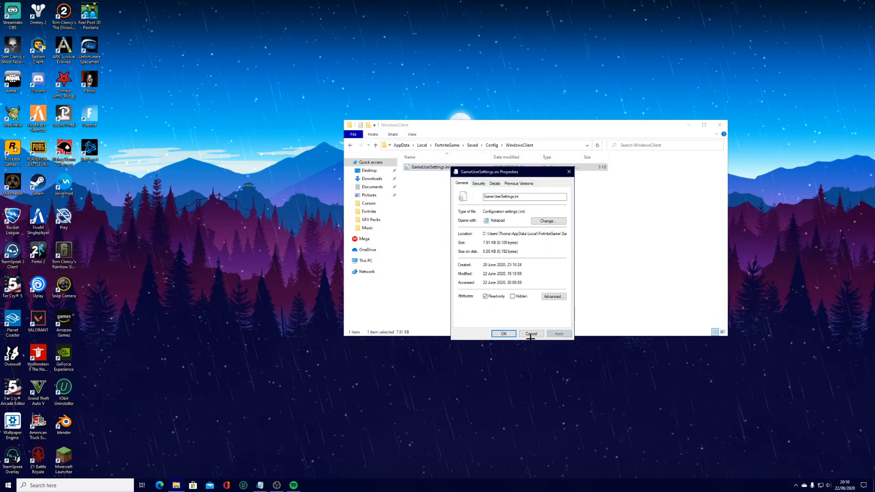
pyautogui.click(531, 334)
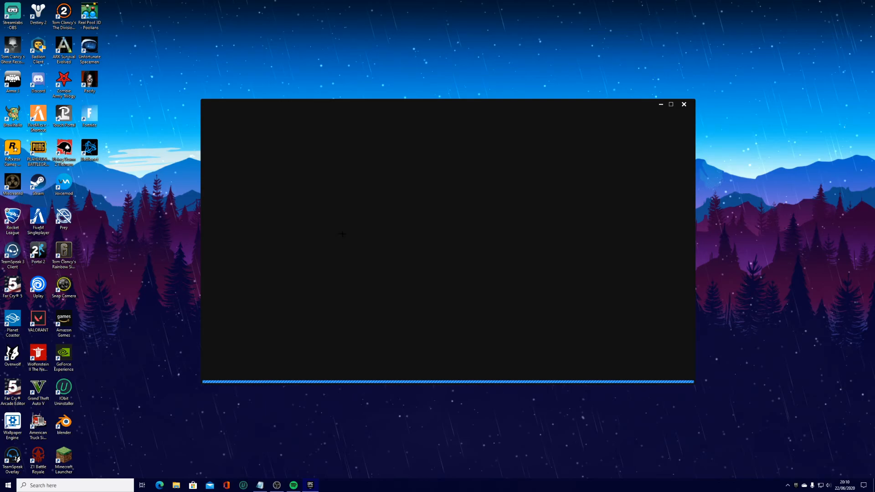
pyautogui.moveTo(297, 195)
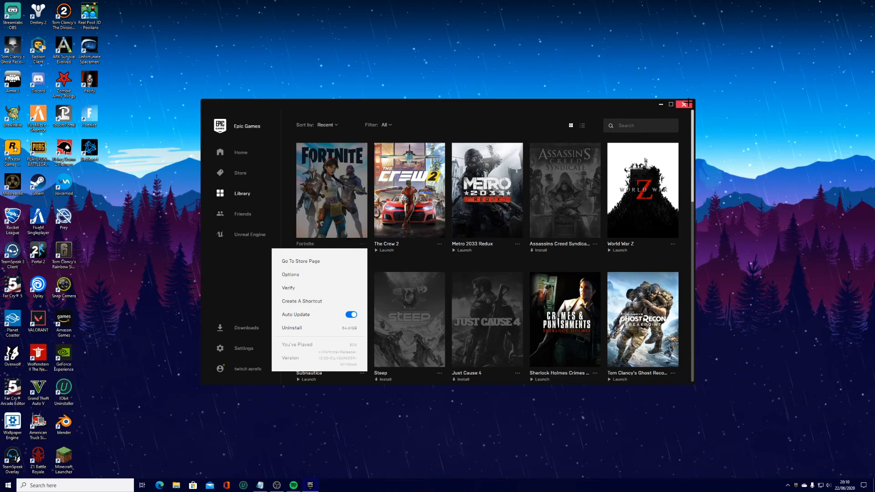
# - Verify Fortnite's game files from the Epic Games Launcher library
pyautogui.click(661, 104)
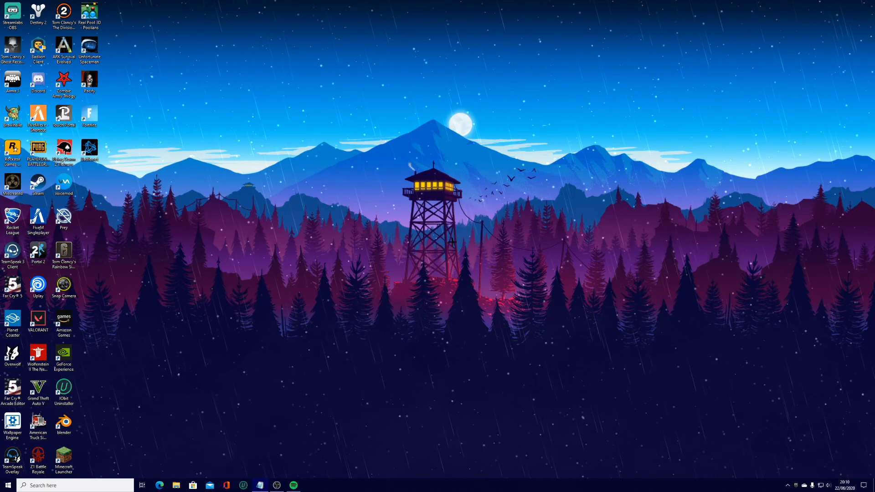
pyautogui.moveTo(421, 314)
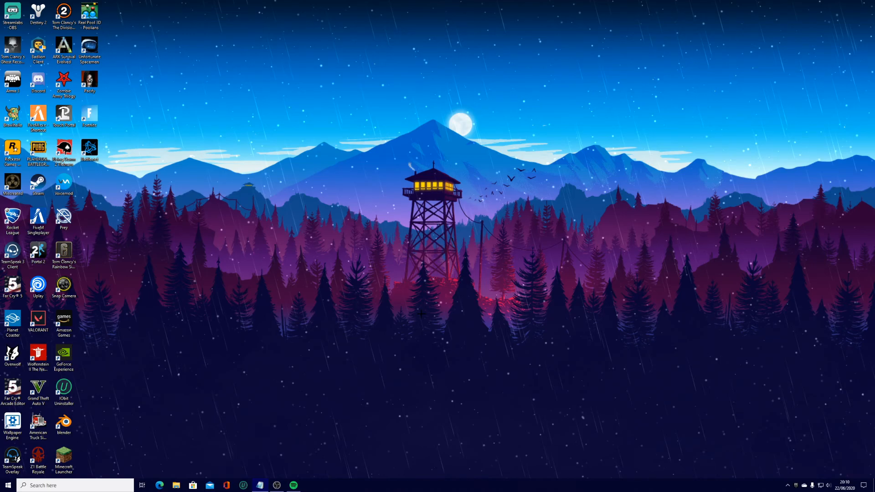